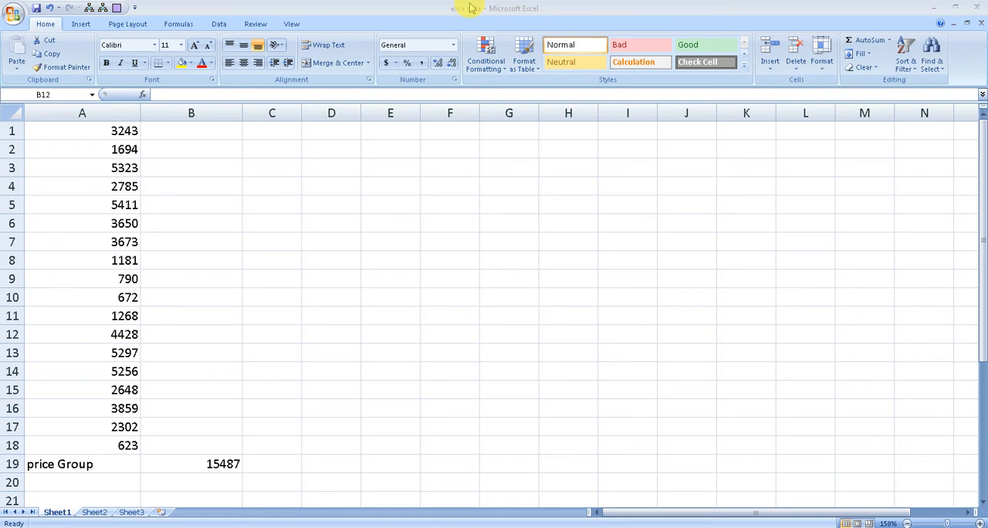
{"action": "mouse_move", "coordinate": [400, 272]}
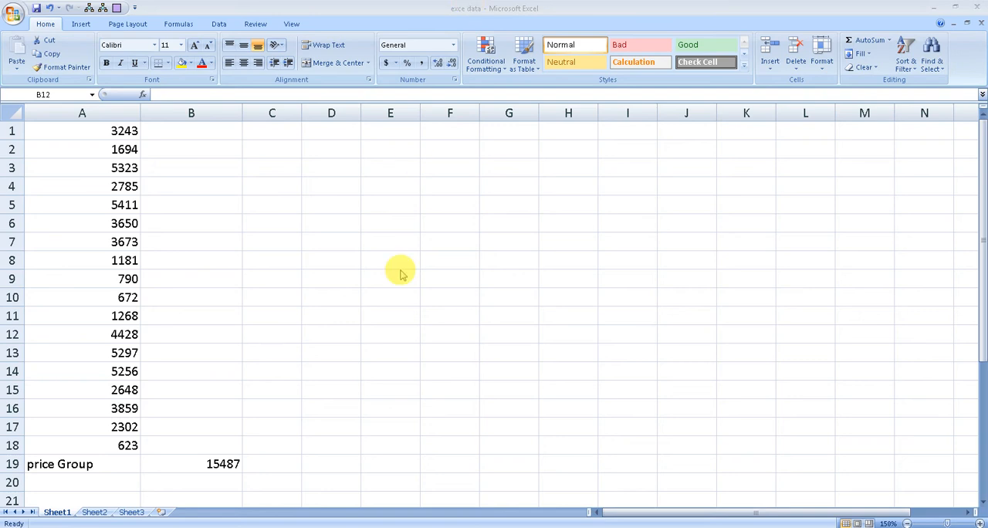
{"action": "mouse_move", "coordinate": [99, 445]}
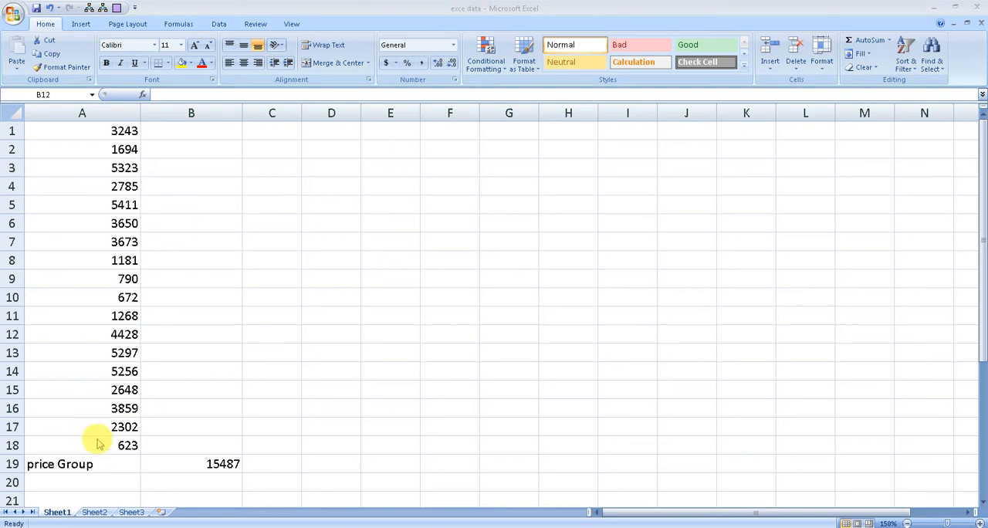
{"action": "mouse_move", "coordinate": [107, 451]}
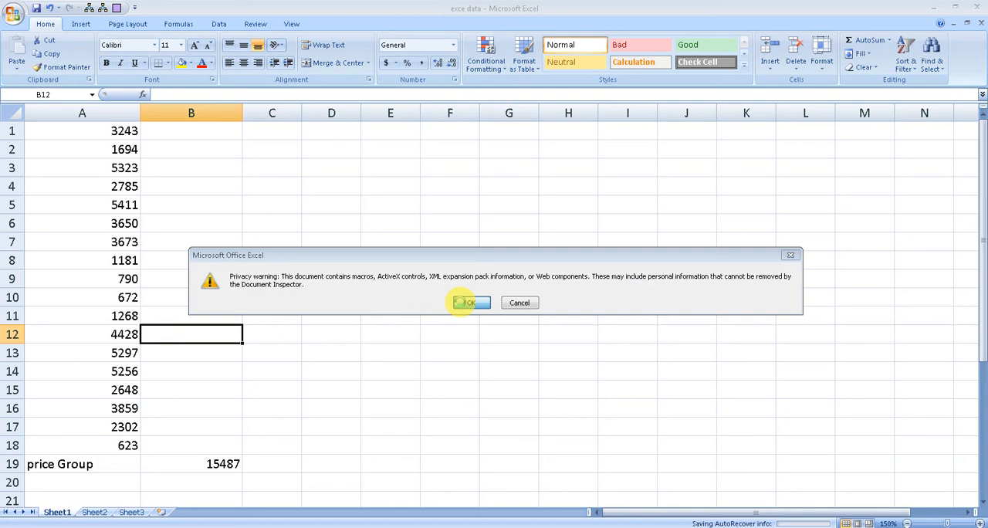
Dismiss the macro warning and highlight the price Group label and the number rows above it
{"action": "left_click", "coordinate": [469, 303]}
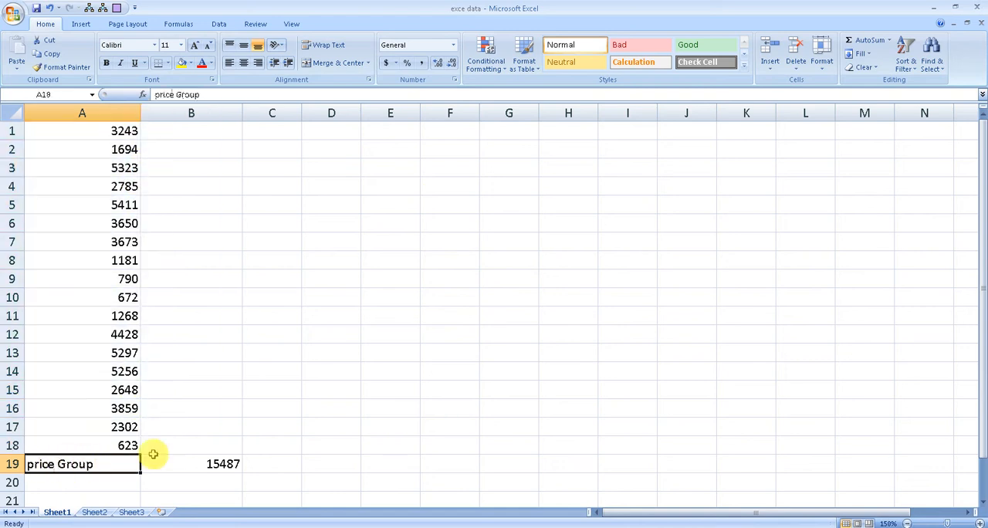
{"action": "left_click_drag", "start_coordinate": [81, 463], "coordinate": [192, 463]}
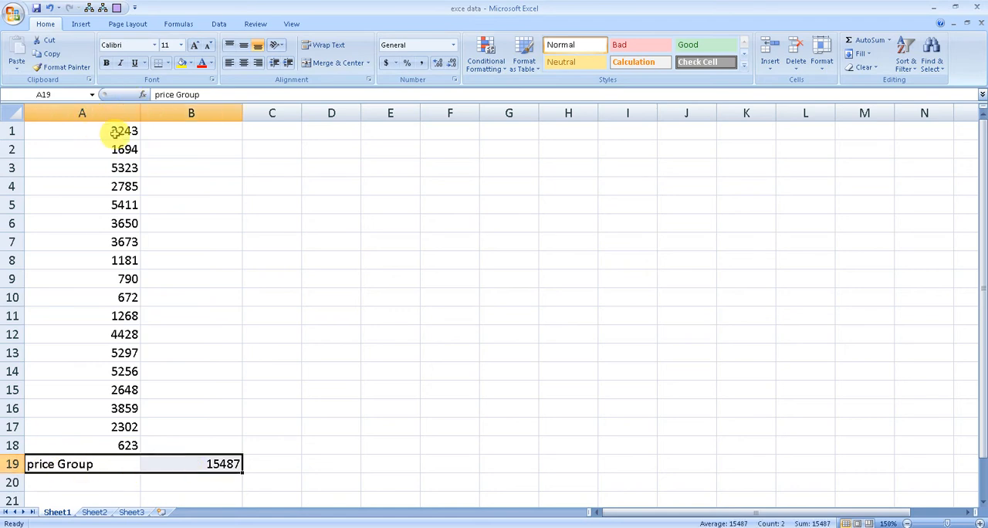
{"action": "left_click_drag", "start_coordinate": [82, 130], "coordinate": [191, 444]}
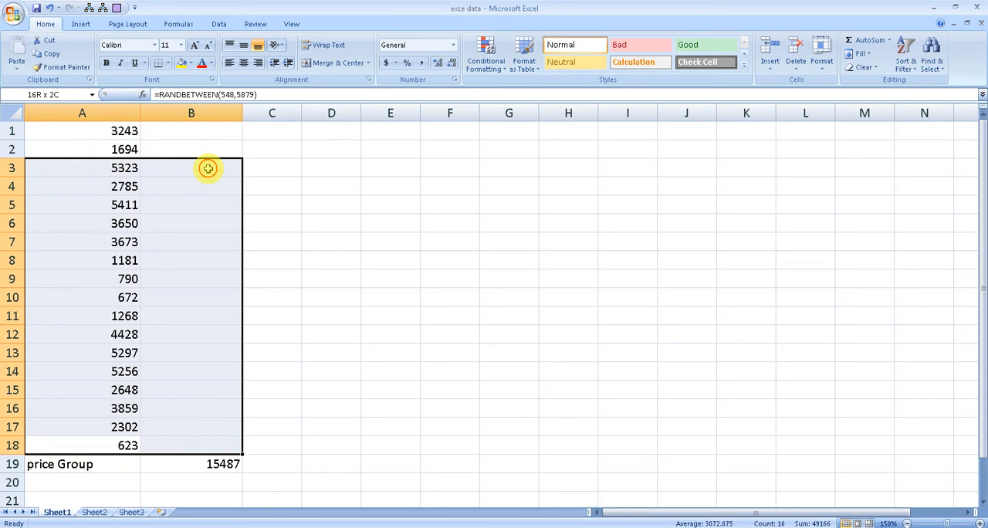
{"action": "left_click", "coordinate": [192, 149]}
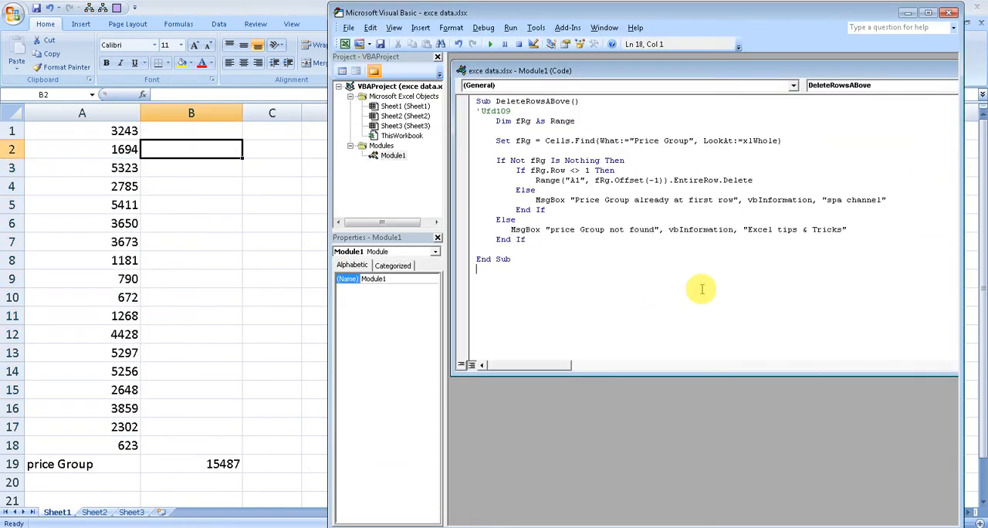
Select the whole DeleteRowsAbove macro code in Module1
{"action": "key", "text": "ctrl+a"}
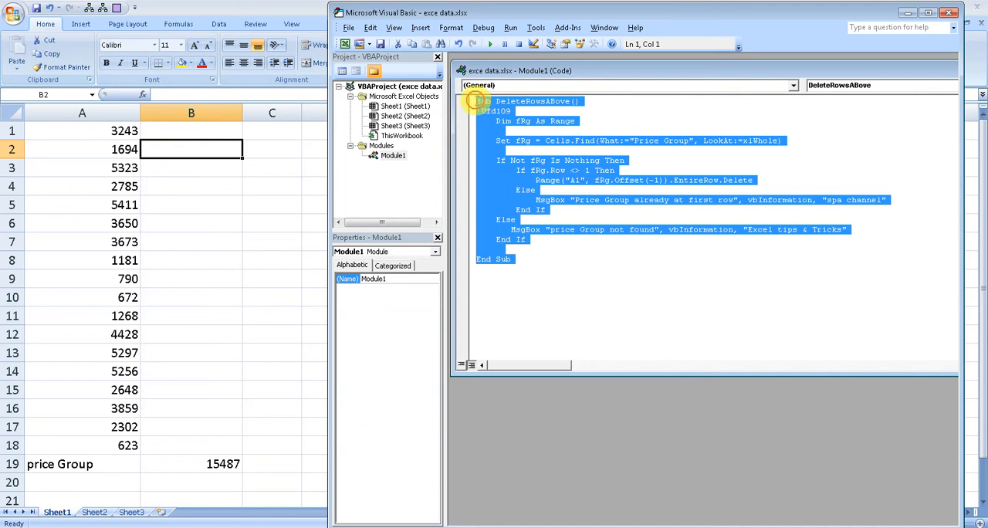
{"action": "left_click", "coordinate": [541, 268]}
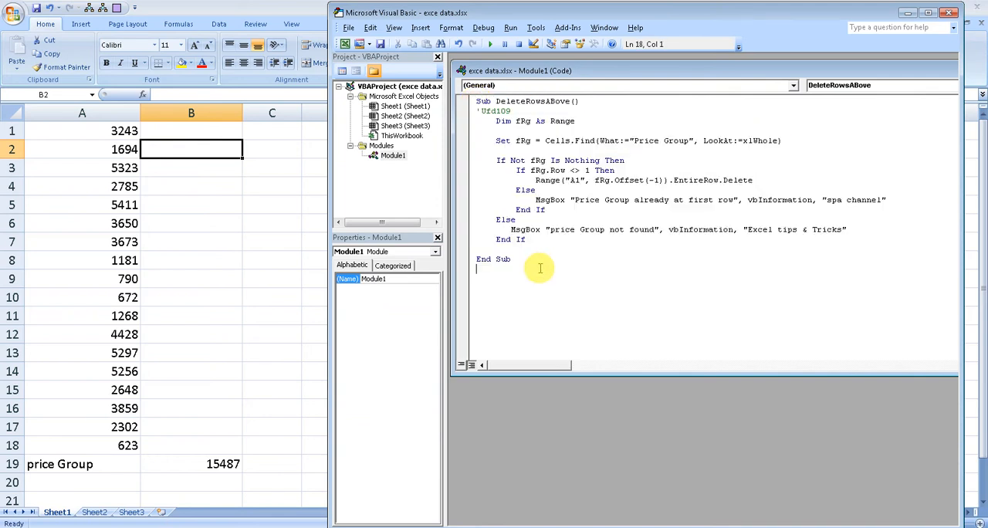
{"action": "mouse_move", "coordinate": [621, 16]}
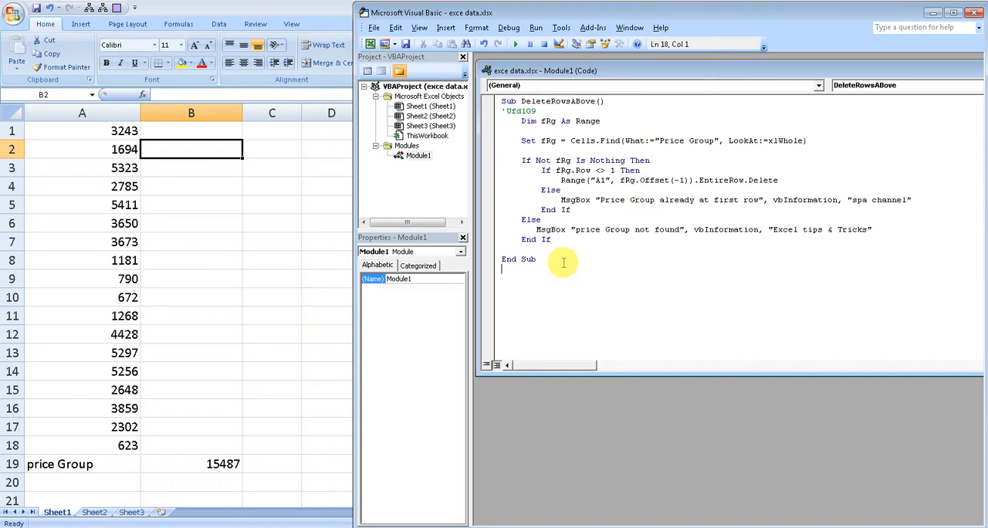
{"action": "key", "text": "ctrl+a"}
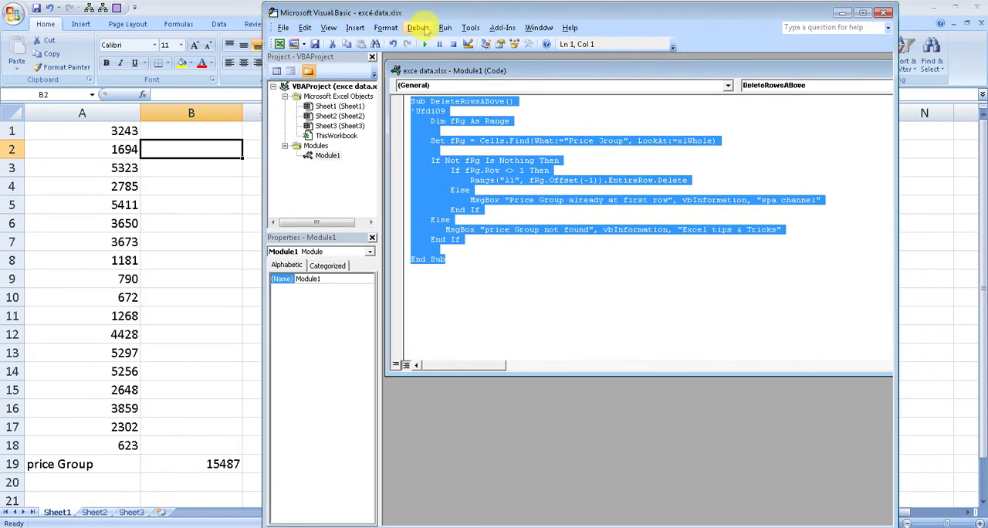
{"action": "left_click", "coordinate": [355, 28]}
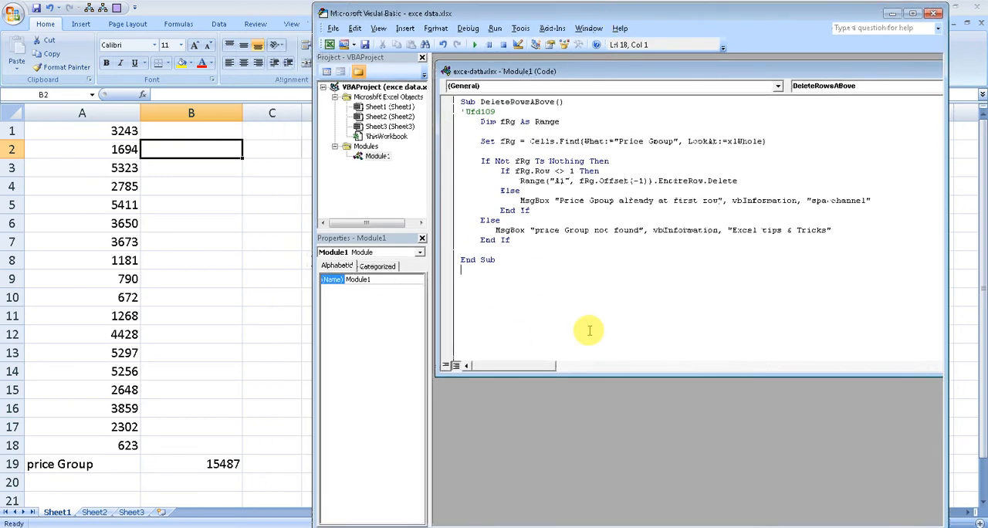
{"action": "left_click", "coordinate": [617, 143]}
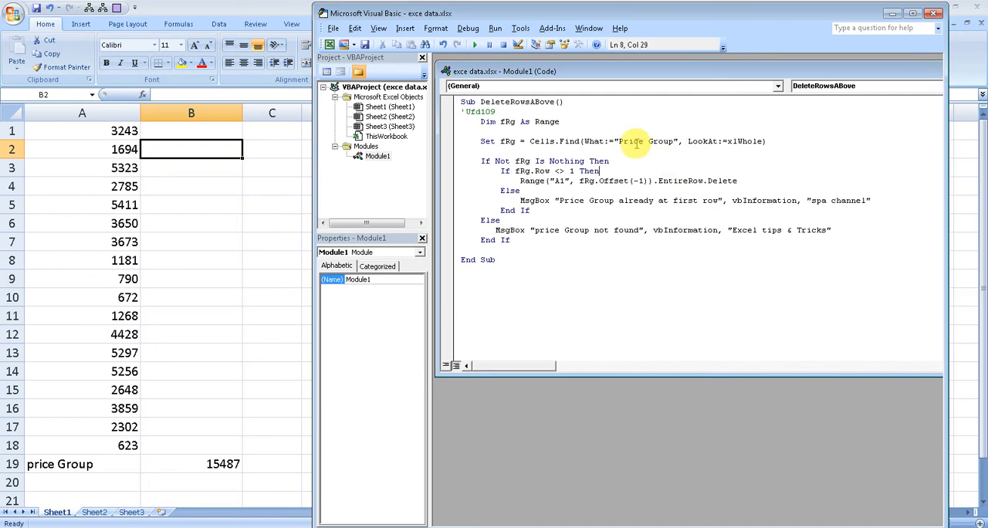
{"action": "double_click", "coordinate": [644, 142]}
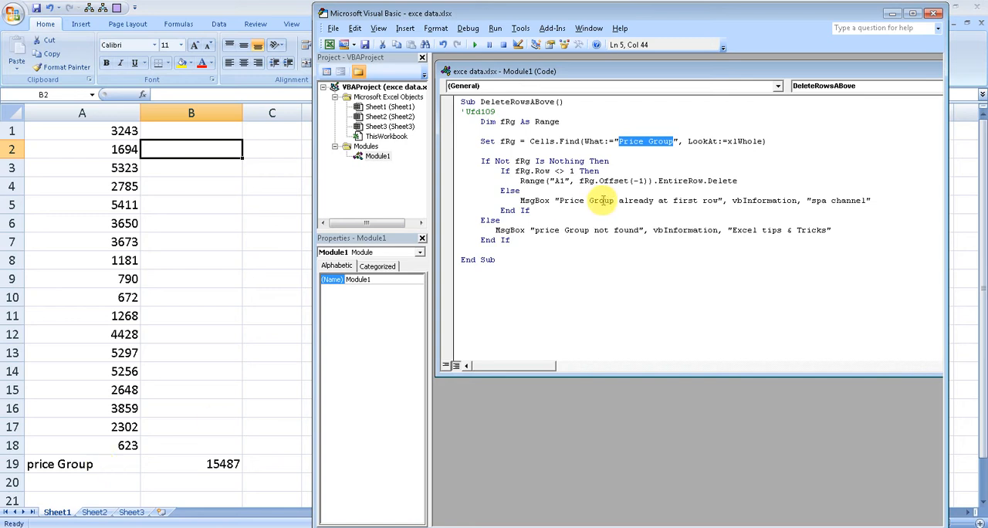
{"action": "left_click", "coordinate": [532, 161]}
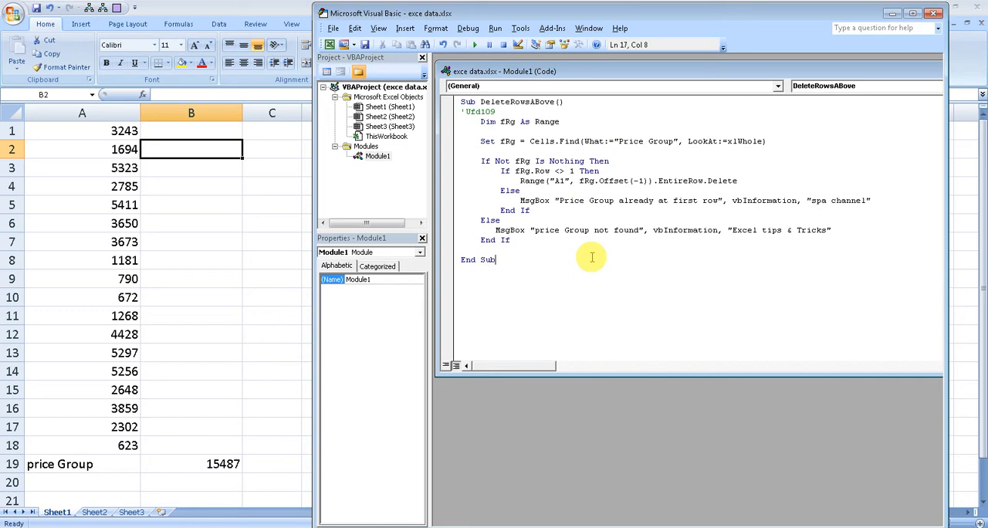
{"action": "double_click", "coordinate": [645, 142]}
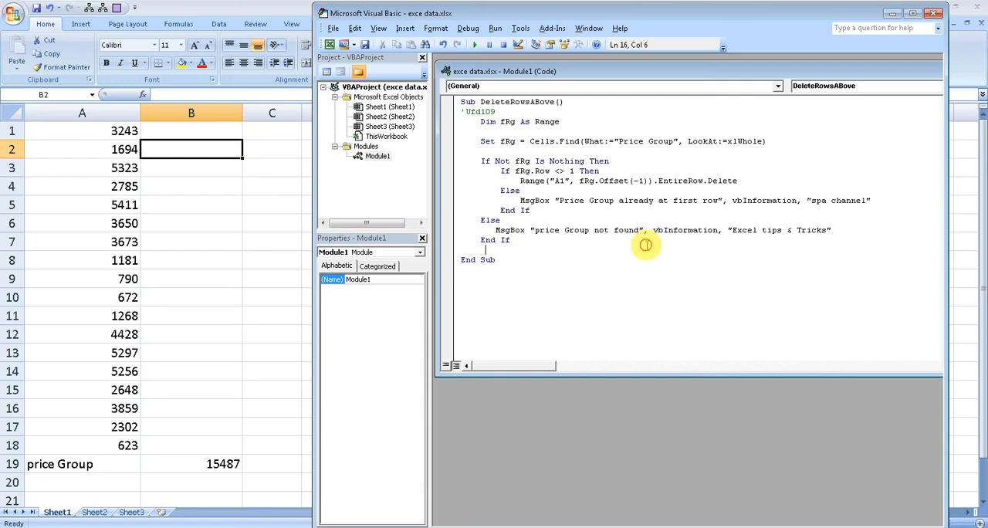
{"action": "double_click", "coordinate": [647, 142]}
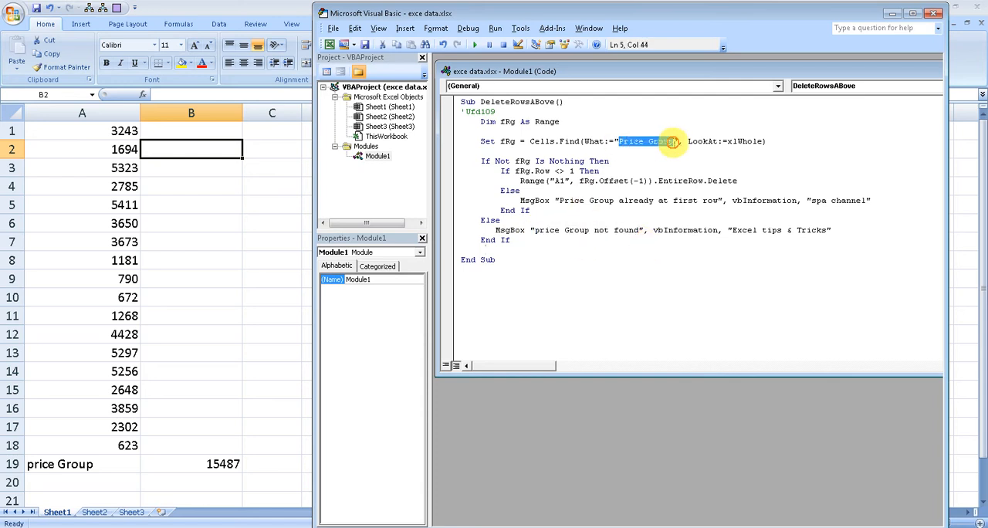
{"action": "left_click", "coordinate": [562, 180]}
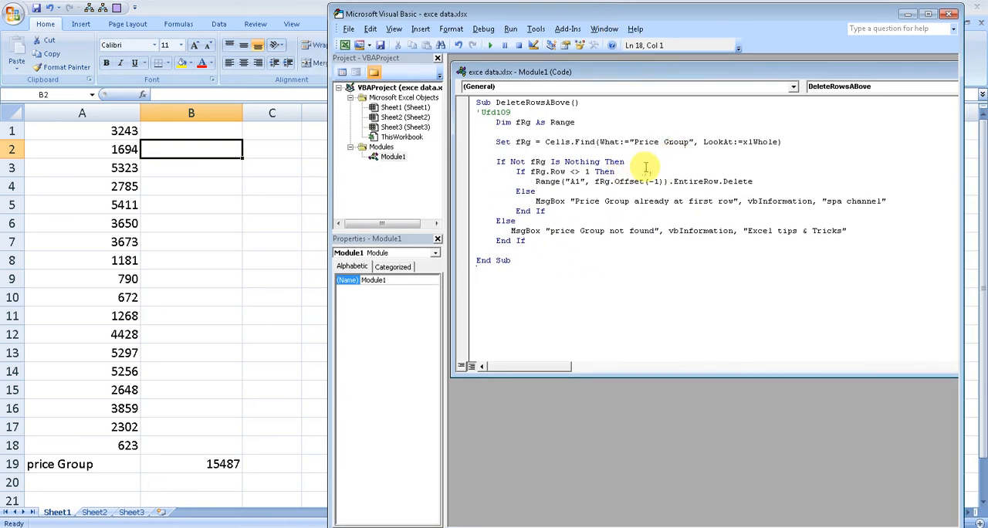
Run DeleteRowsAbove so every row above price Group is deleted, leaving it in row 1 with 15487
{"action": "double_click", "coordinate": [663, 142]}
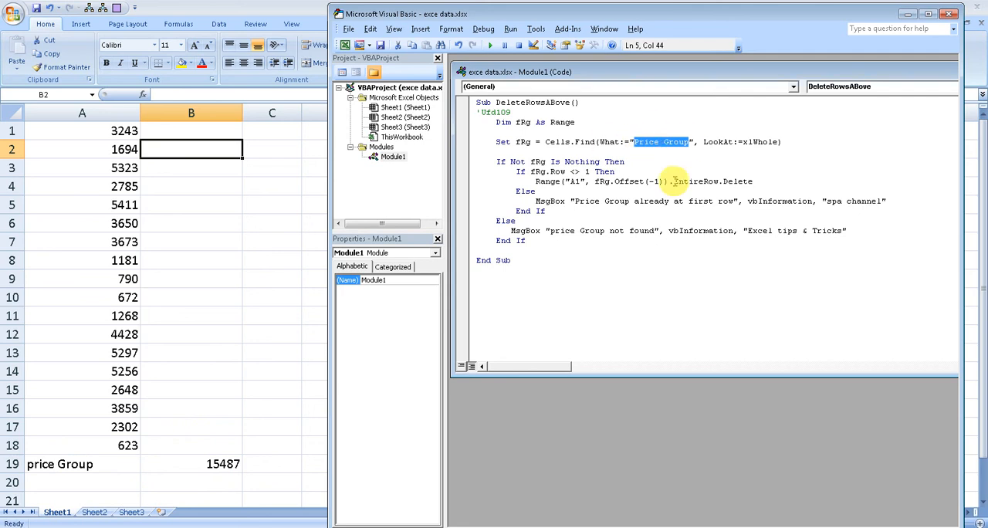
{"action": "left_click", "coordinate": [668, 142]}
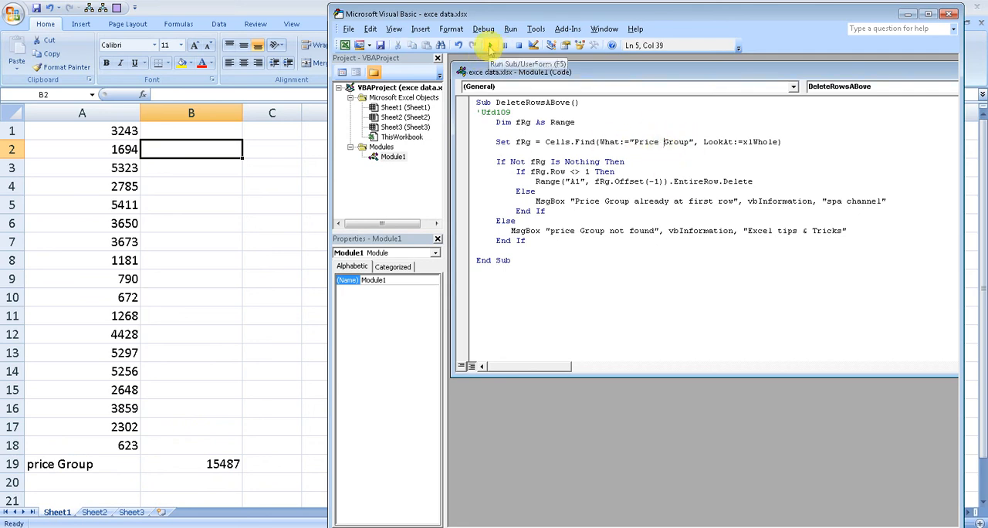
{"action": "left_click", "coordinate": [509, 27]}
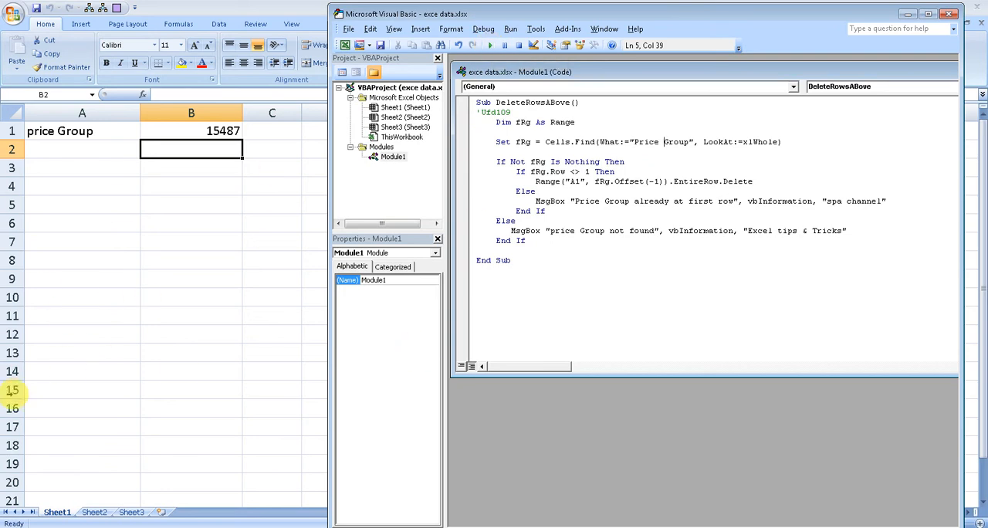
{"action": "mouse_move", "coordinate": [147, 228]}
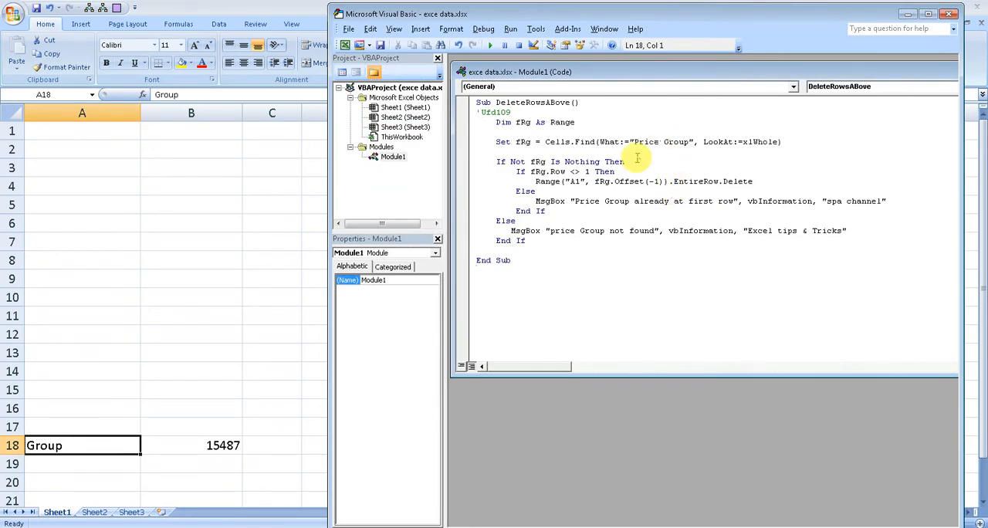
{"action": "mouse_move", "coordinate": [491, 45]}
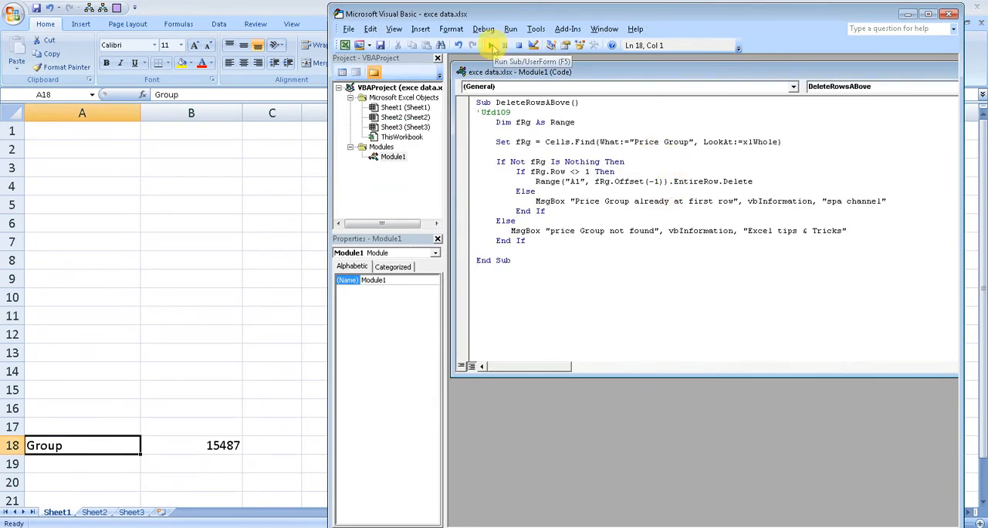
Run the macro on the Group-labelled sheet, dismiss the 'price Group not found' message and select Price in the Find term
{"action": "left_click", "coordinate": [509, 28]}
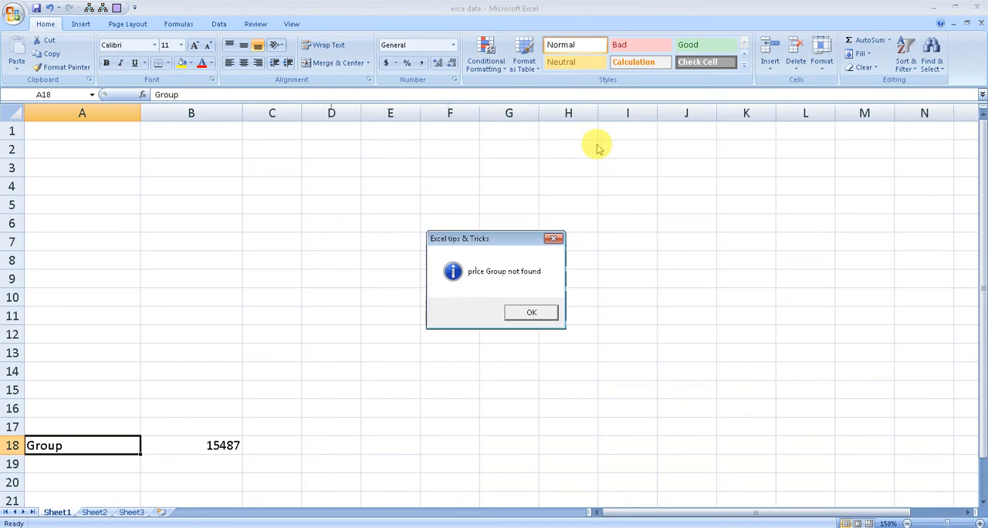
{"action": "left_click", "coordinate": [532, 312]}
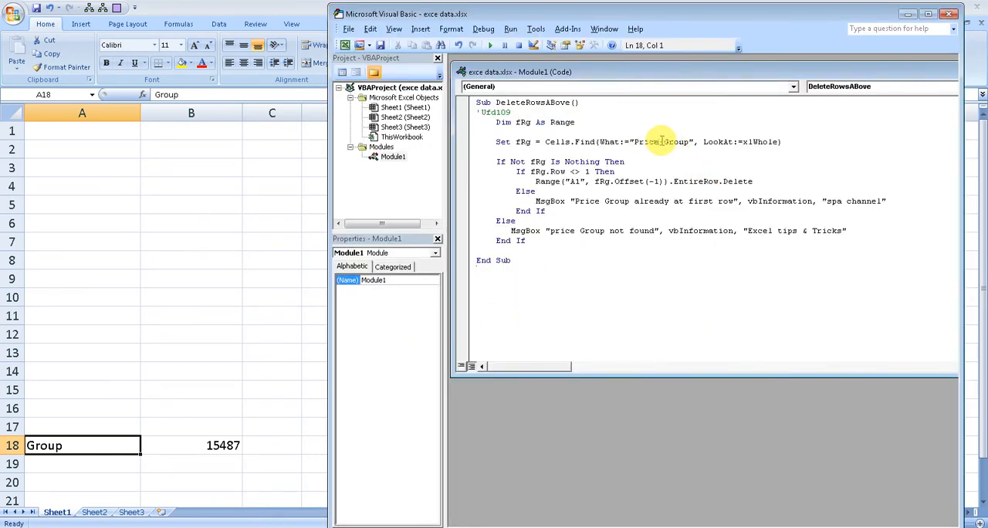
{"action": "double_click", "coordinate": [643, 142]}
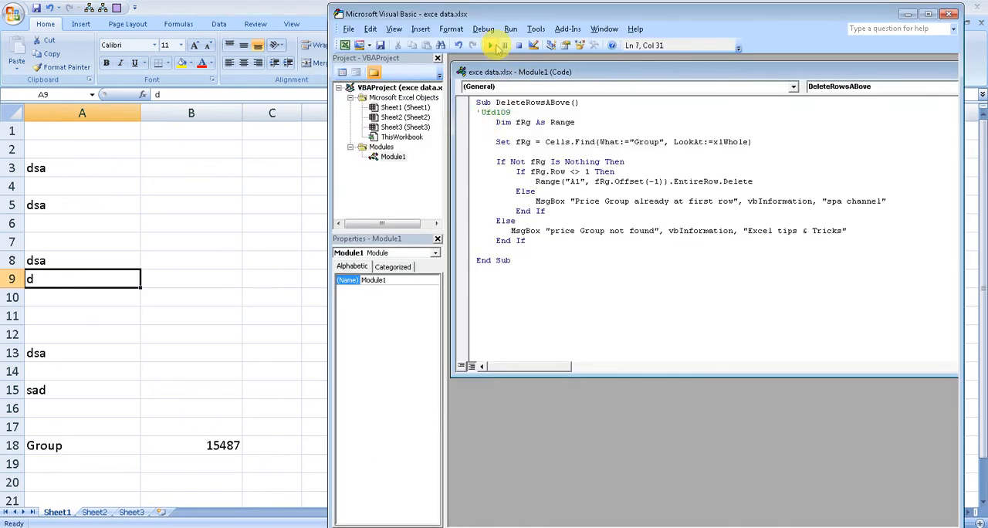
Run the macro now searching for Group, clearing all rows above so Group sits in row 1 with 15487
{"action": "left_click", "coordinate": [491, 45]}
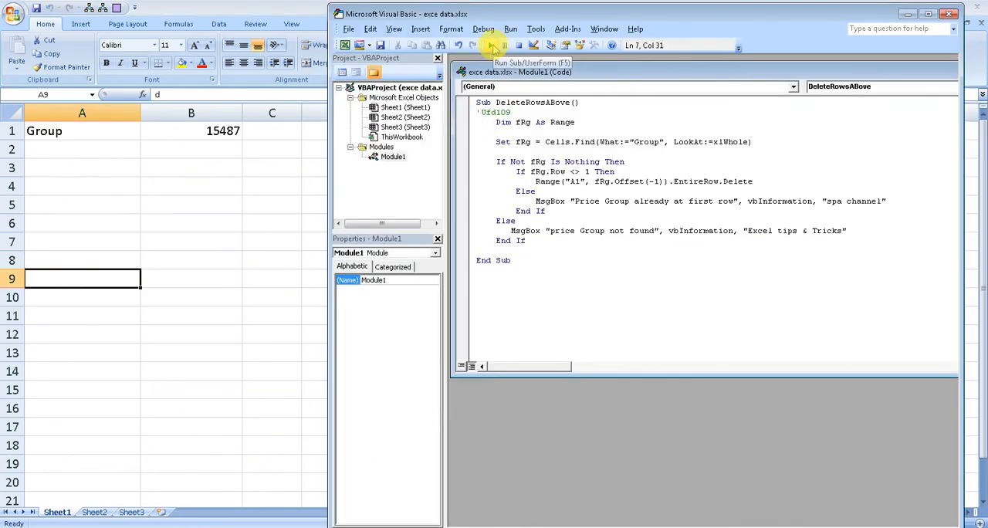
{"action": "left_click", "coordinate": [509, 28]}
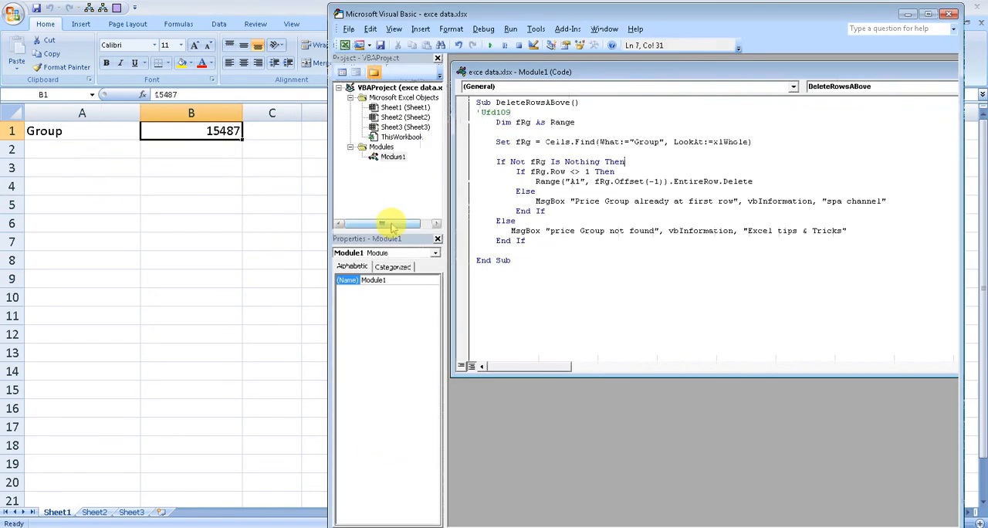
{"action": "mouse_move", "coordinate": [570, 262]}
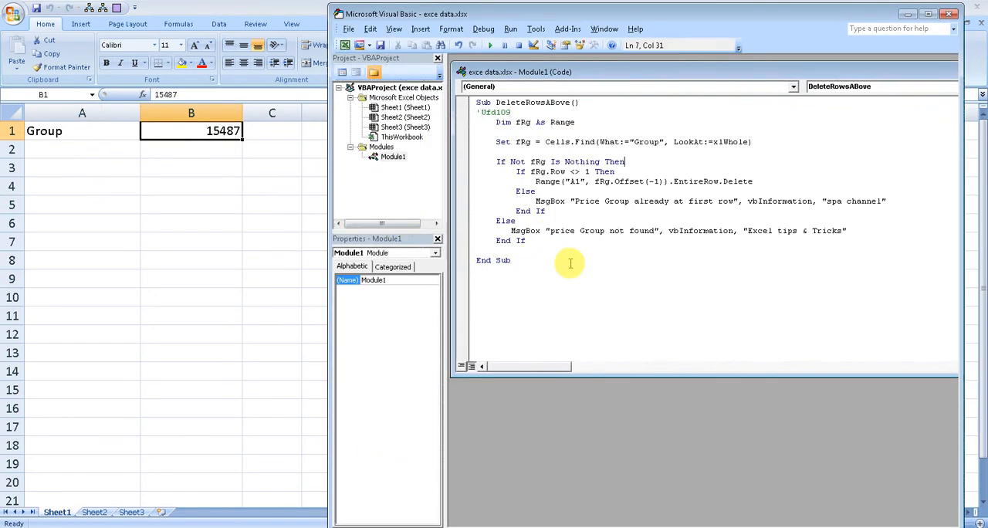